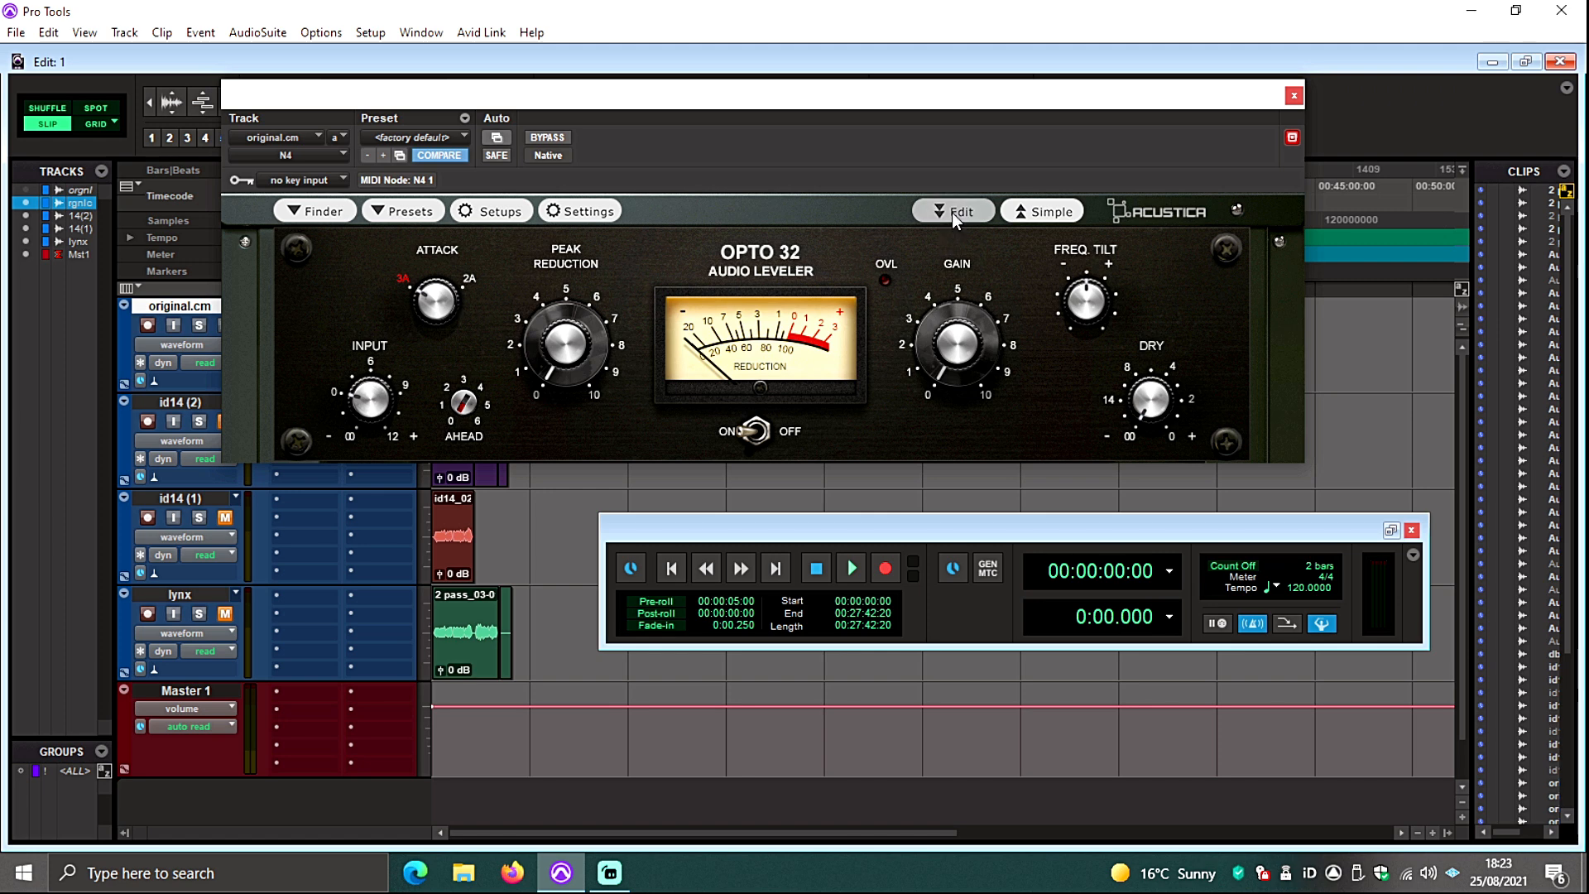
{"action": "mouse_move", "coordinate": [950, 214]}
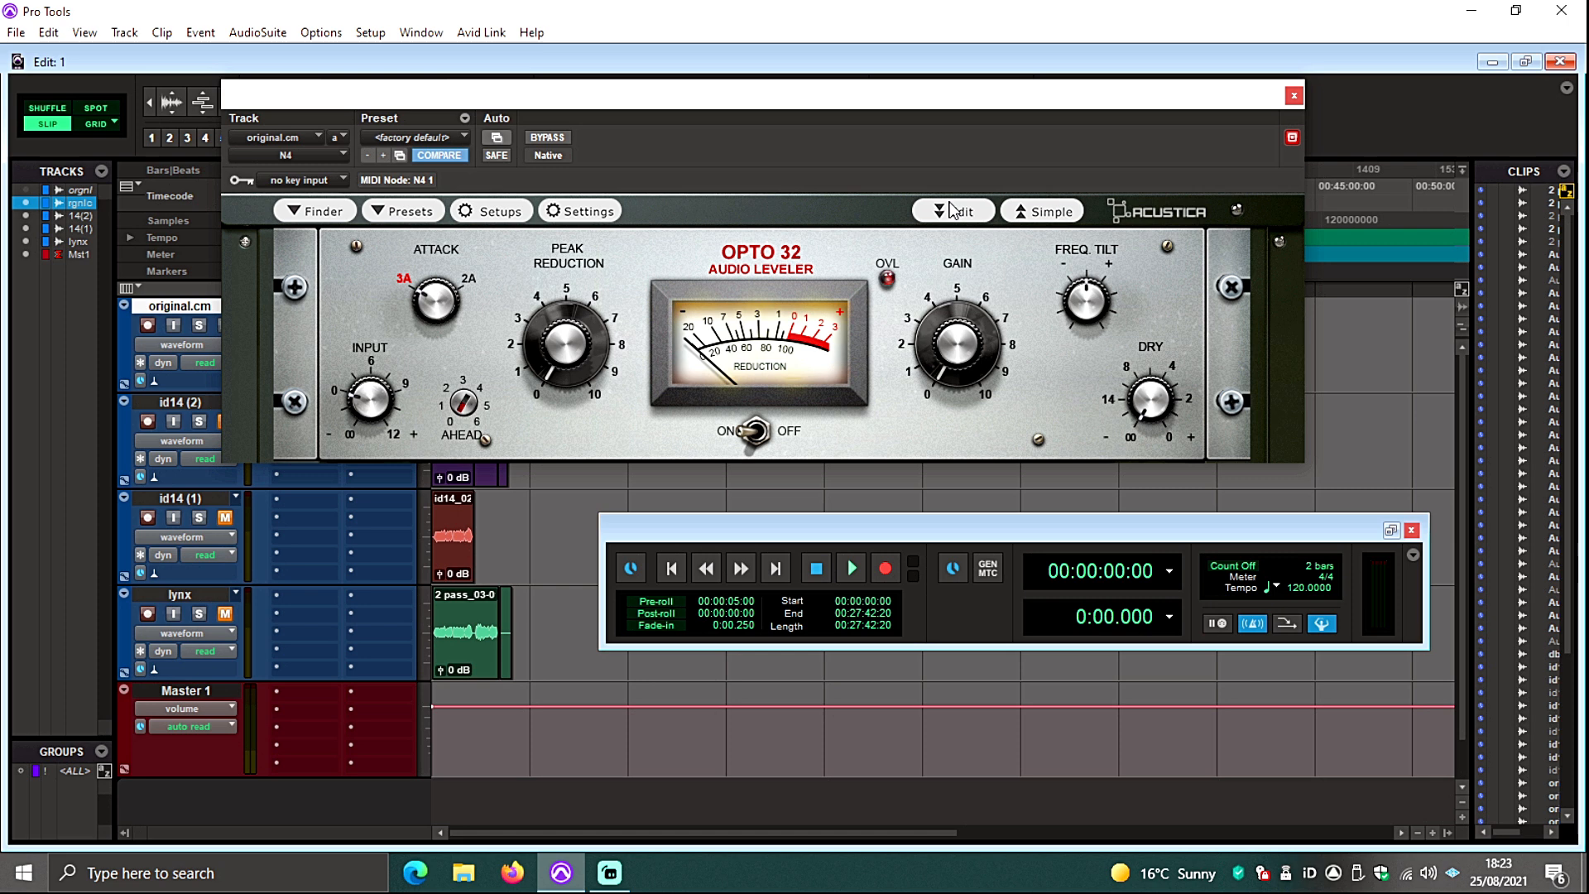
{"action": "mouse_move", "coordinate": [973, 183]}
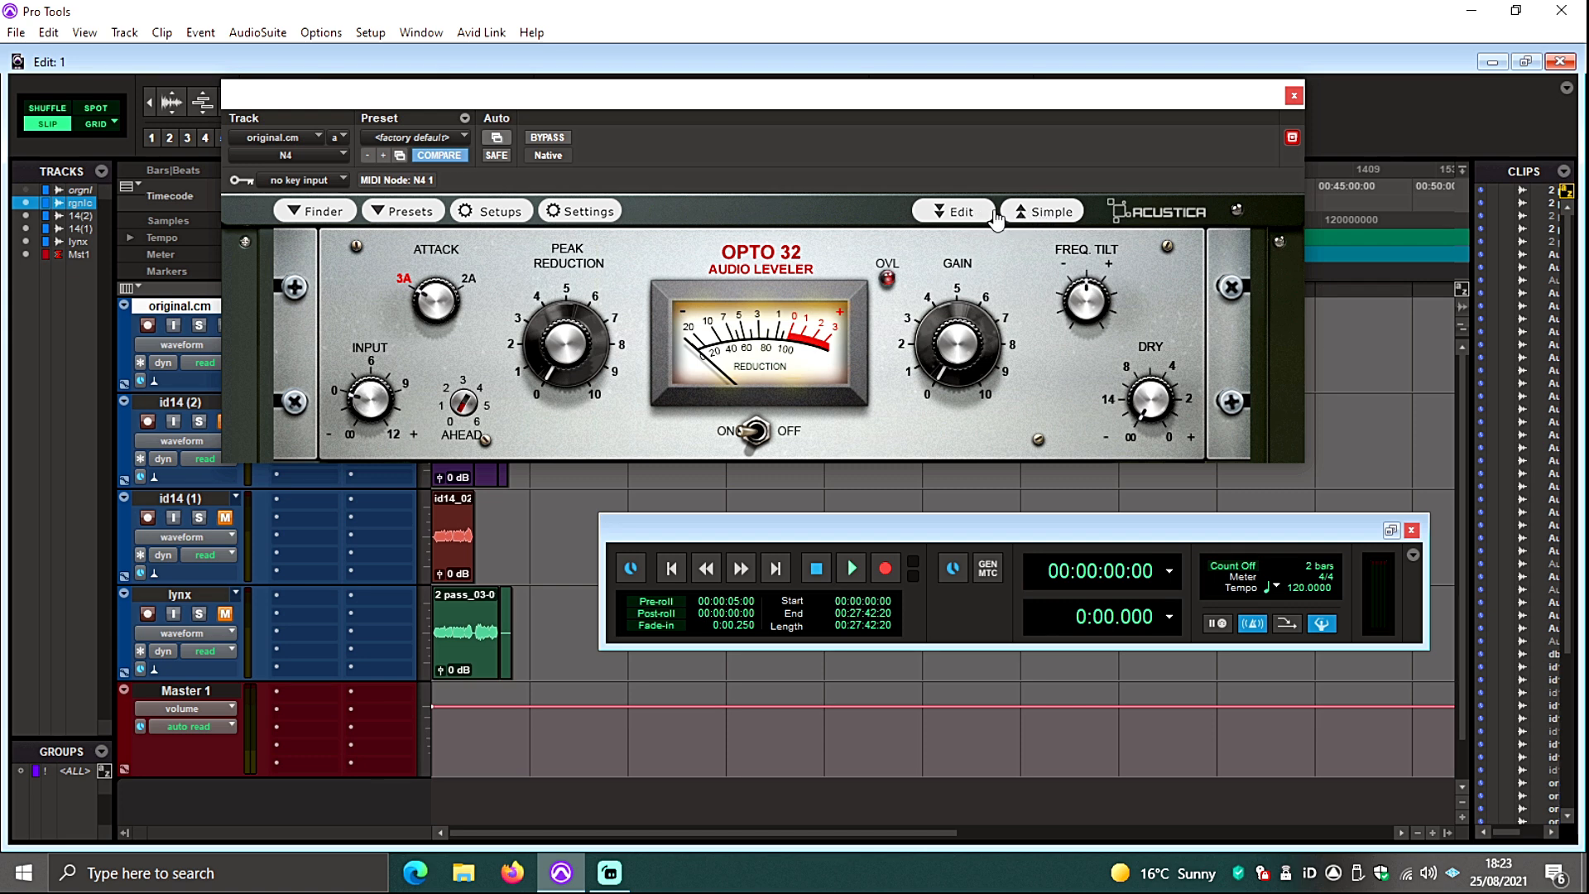
{"action": "mouse_move", "coordinate": [1086, 168]}
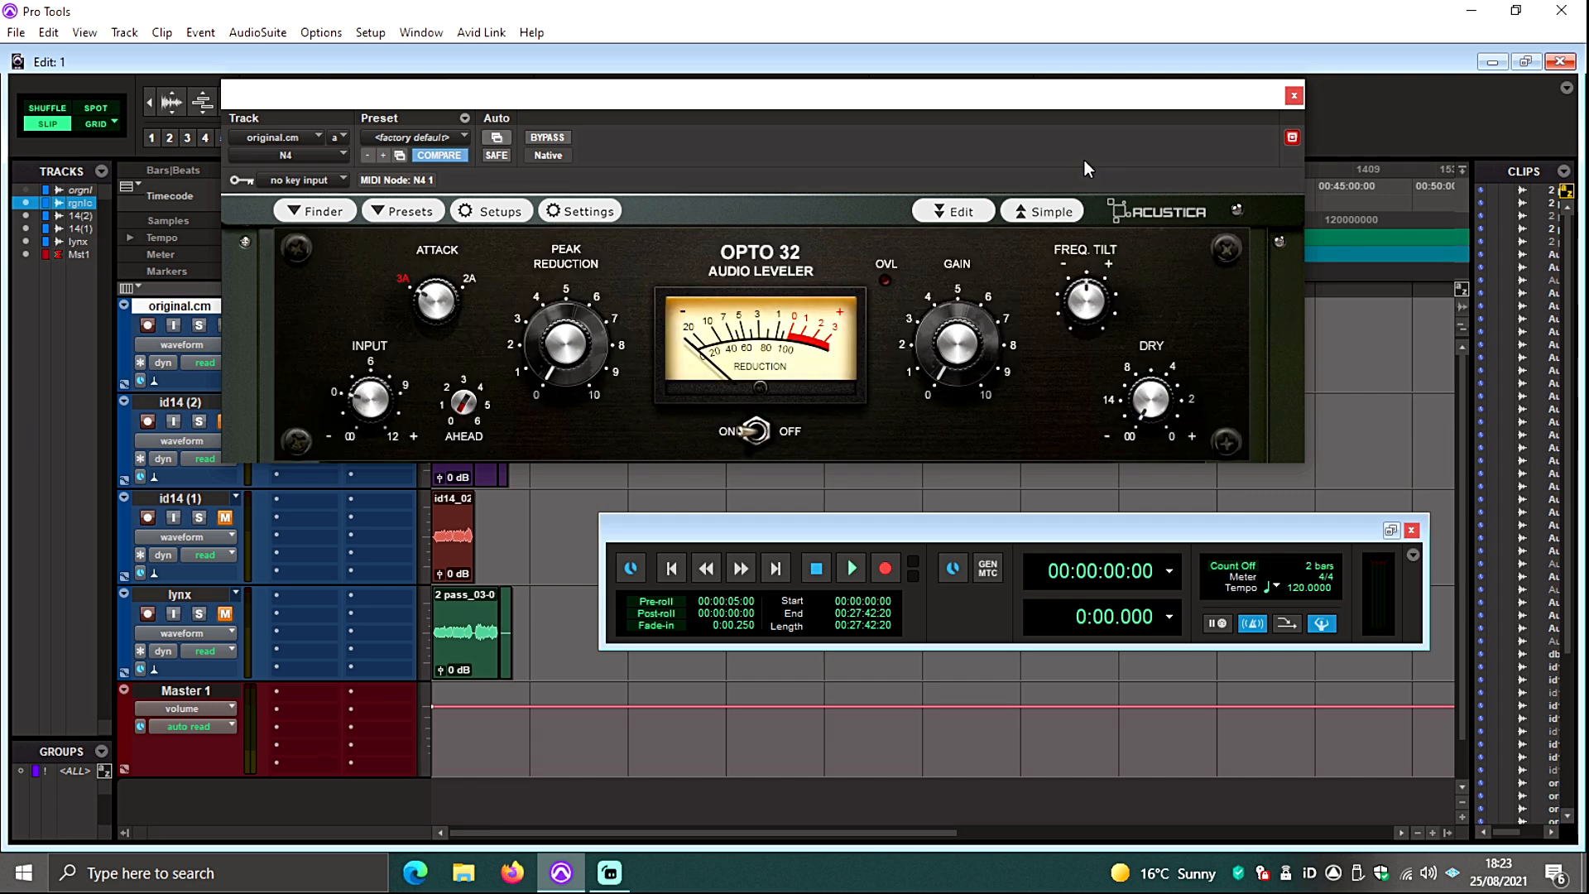
{"action": "mouse_move", "coordinate": [1097, 144]}
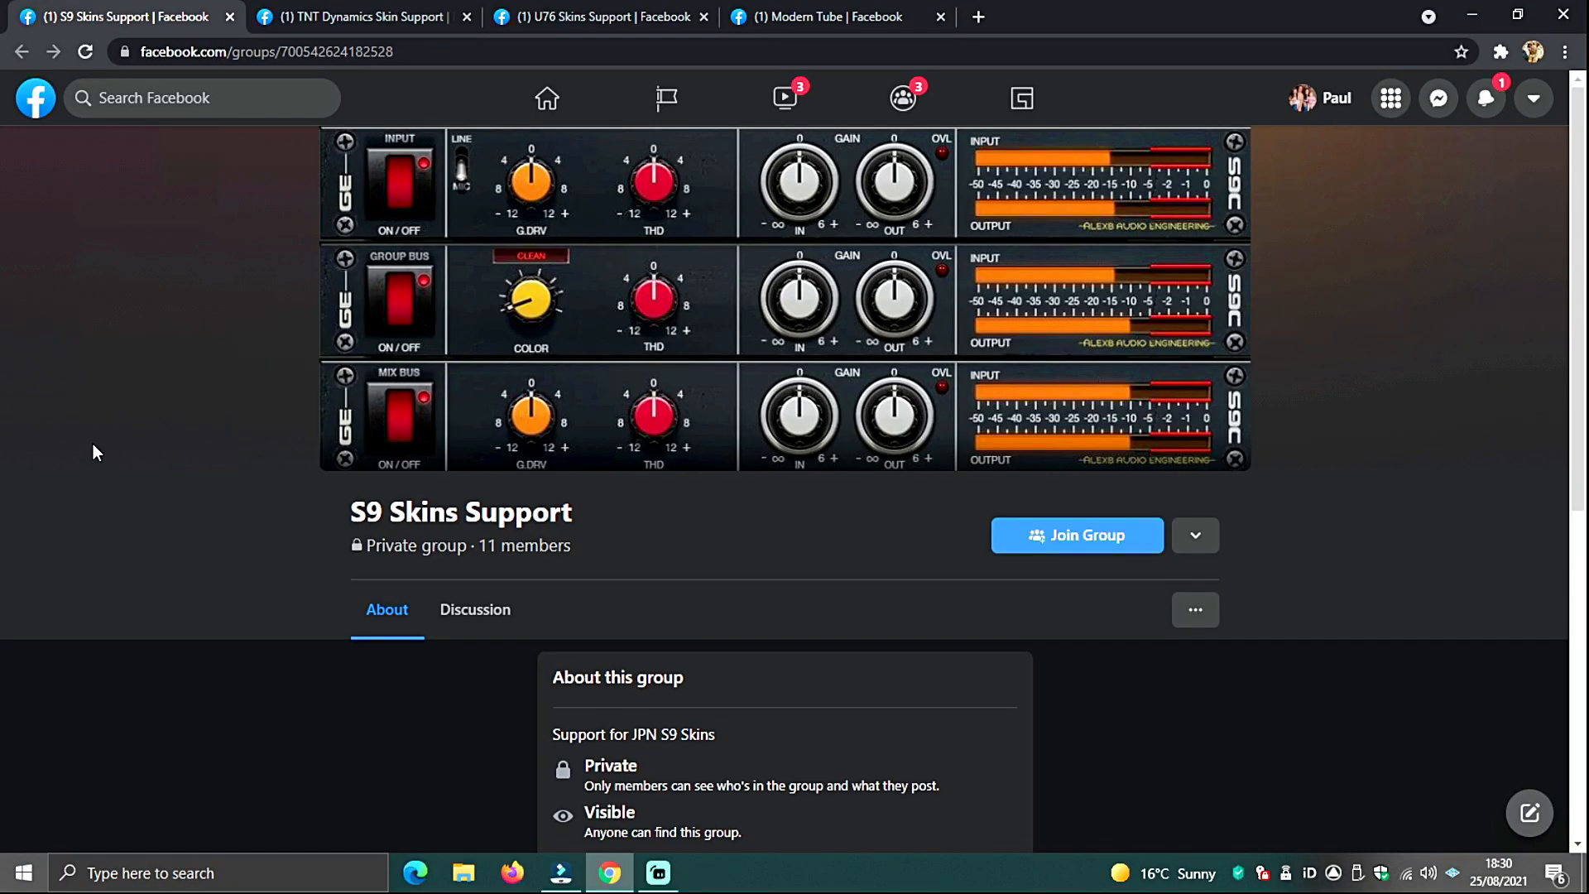
- Switch from the S9 Skins Support tab to the TNT Dynamics Skin Support group tab
{"action": "left_click", "coordinate": [368, 15]}
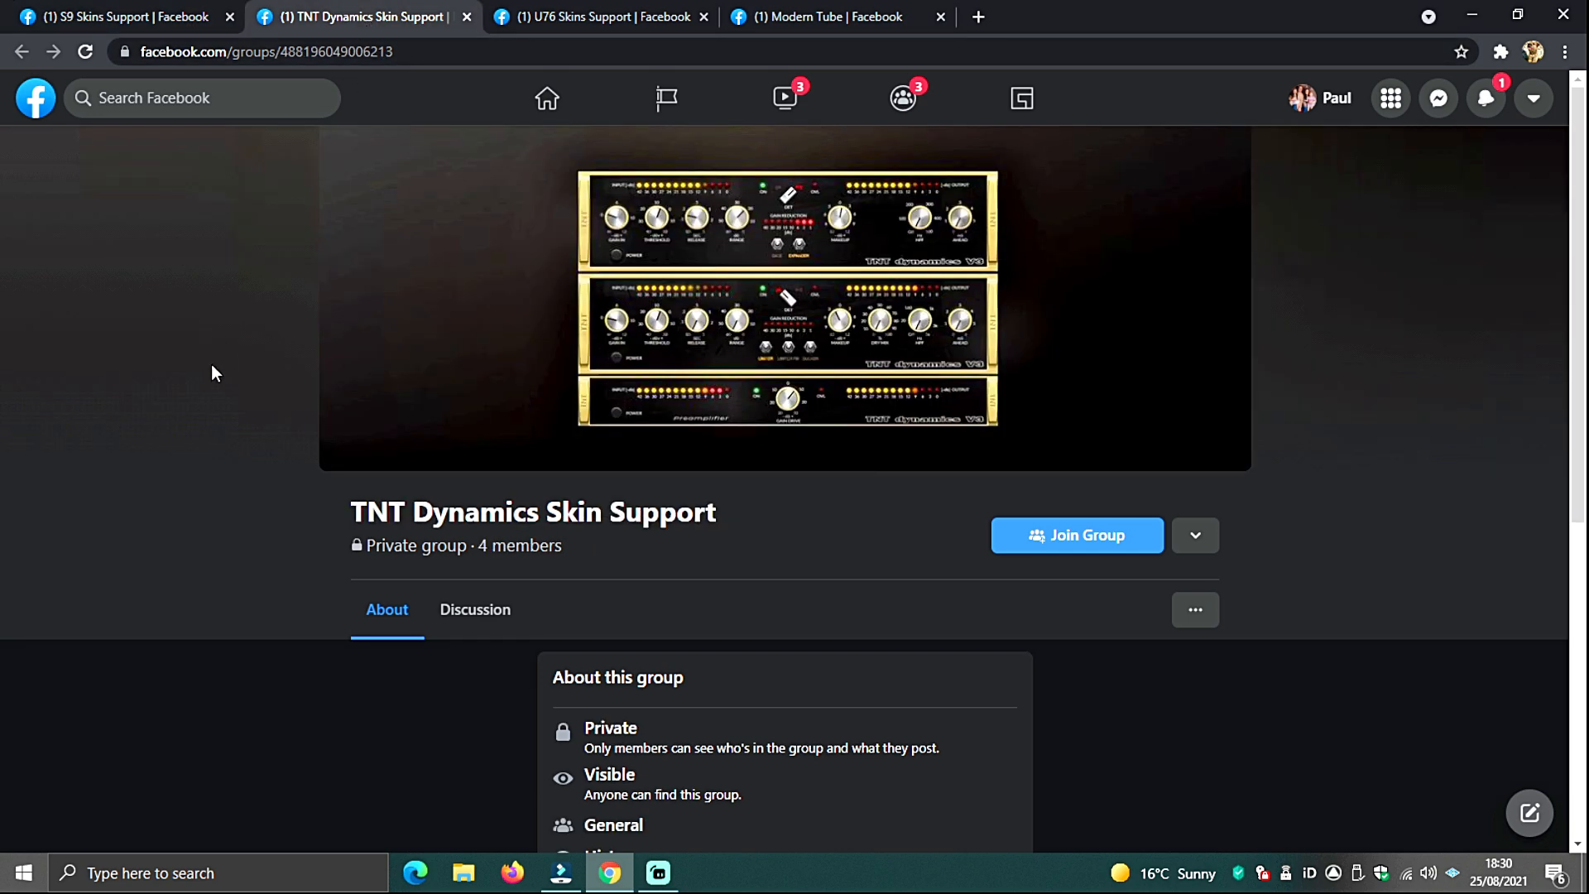
{"action": "mouse_move", "coordinate": [626, 30]}
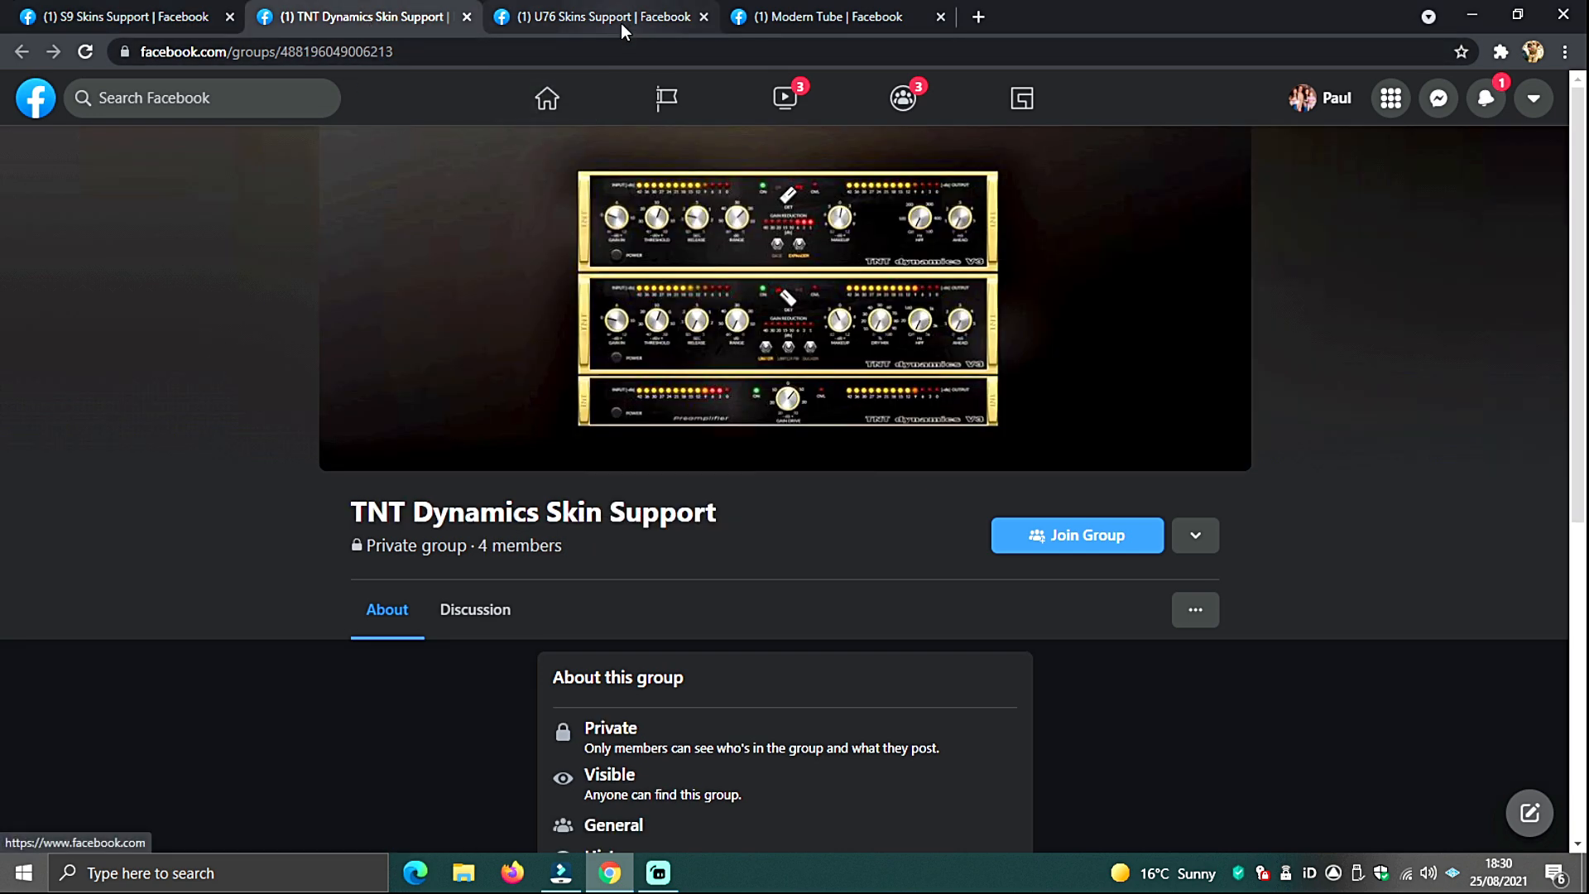
{"action": "left_click", "coordinate": [602, 17]}
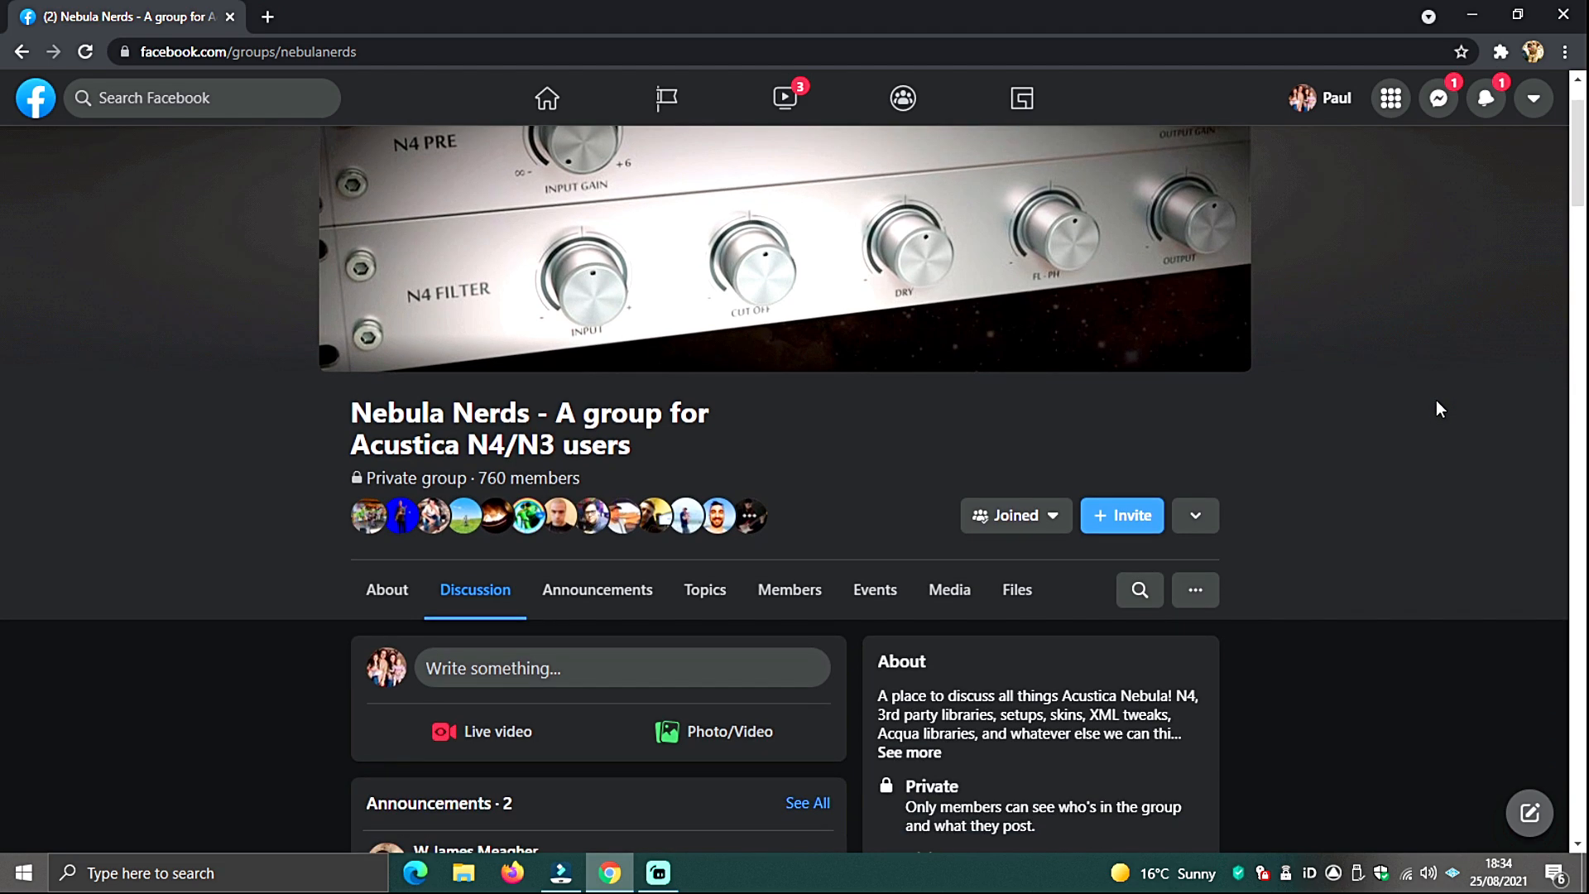
{"action": "mouse_move", "coordinate": [1428, 412]}
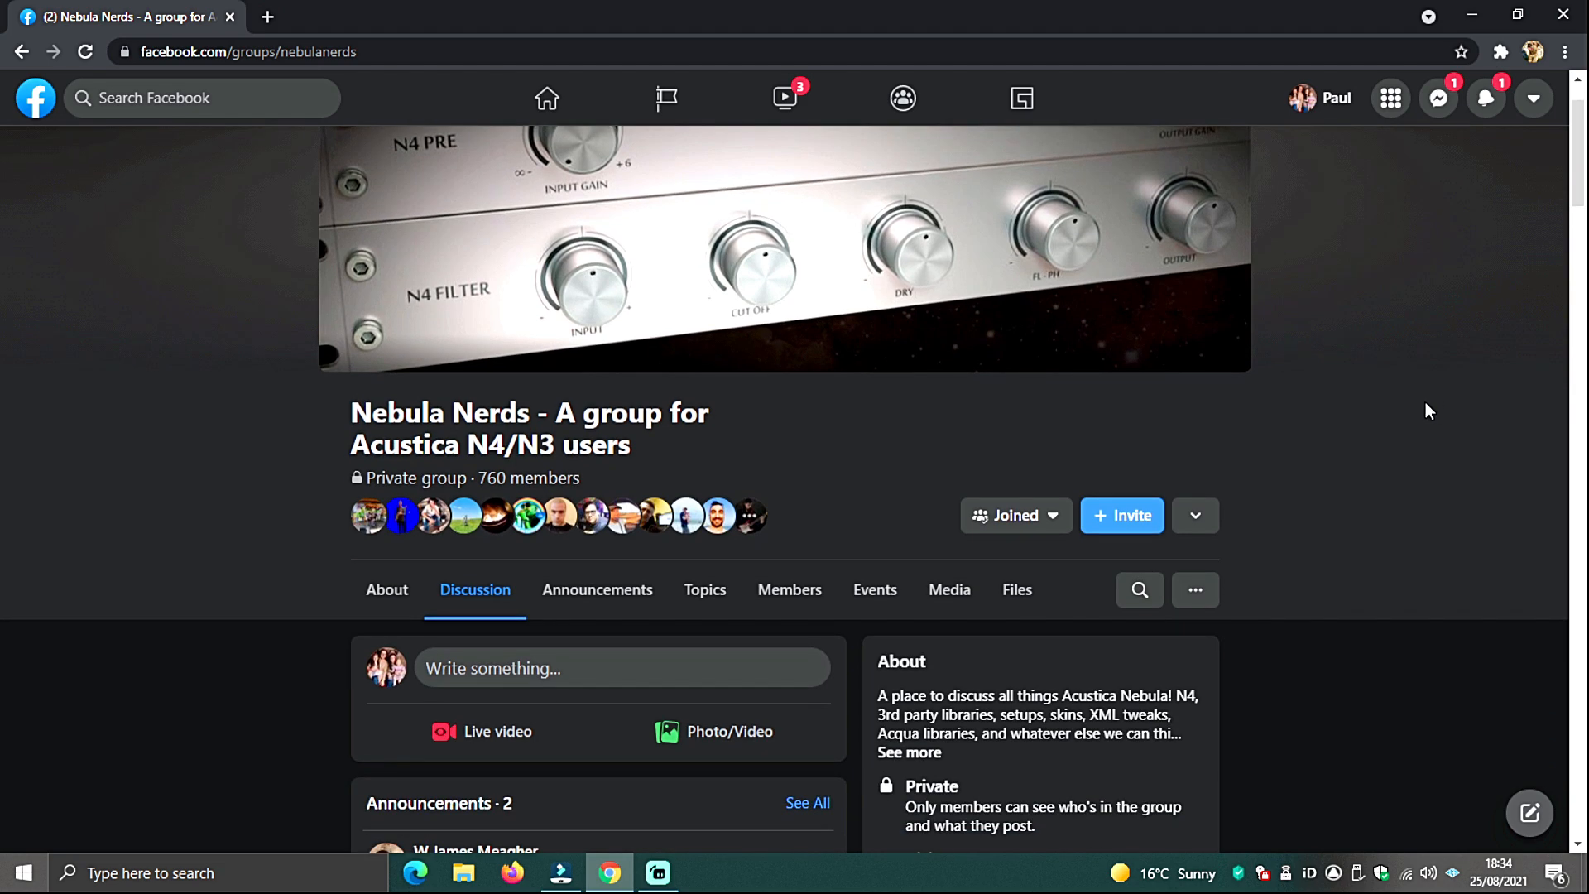